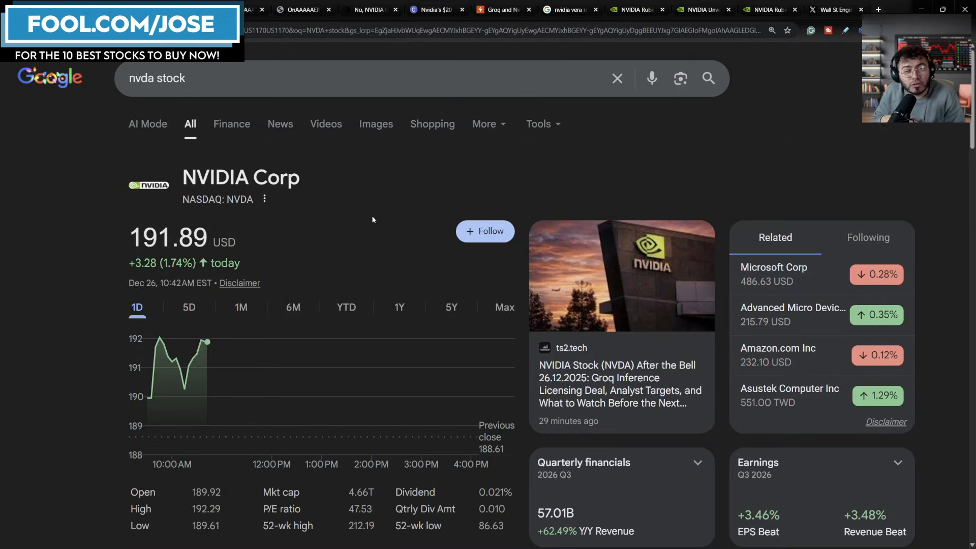
# Search Google for 'nvidia groq' to bring up news on the roughly $20 billion Groq deal
pyautogui.write('nvidia groq')
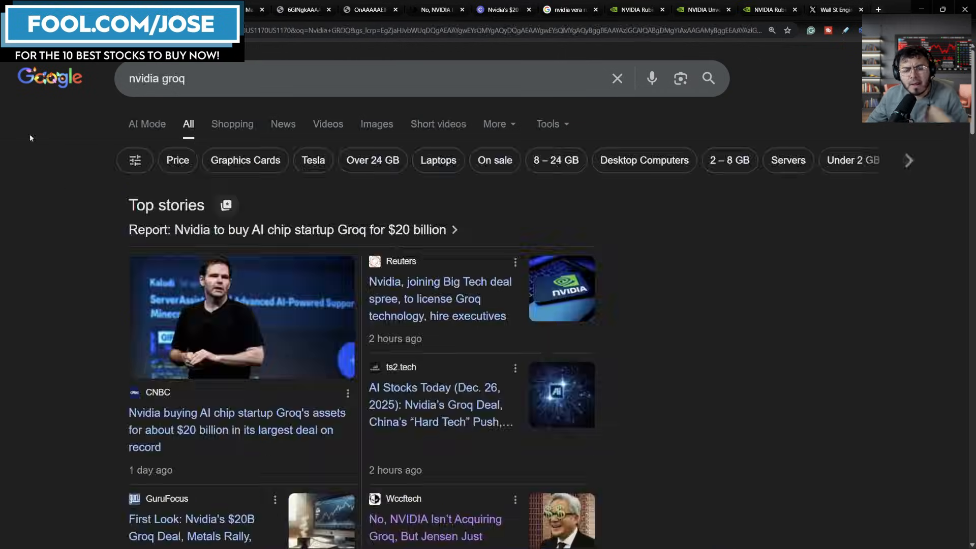
pyautogui.moveTo(24, 177)
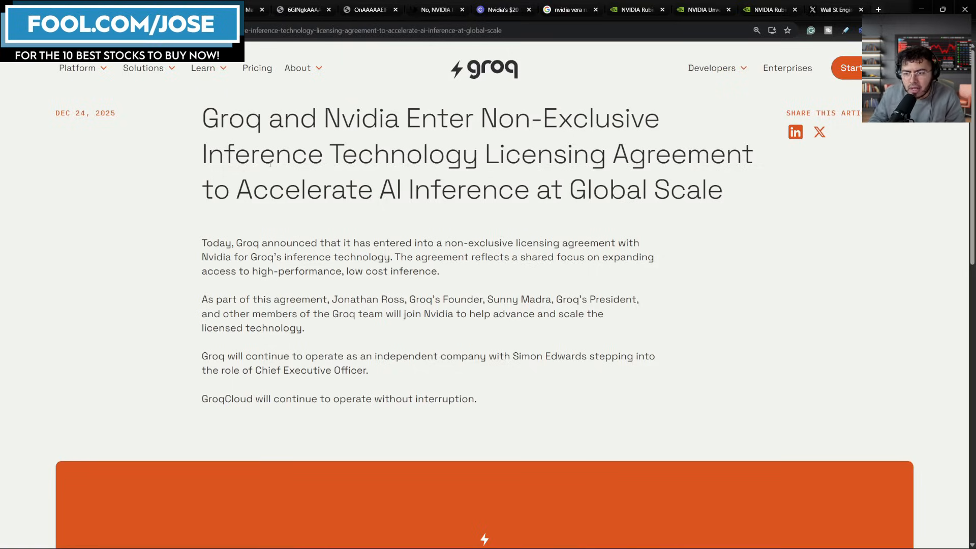
pyautogui.moveTo(294, 312)
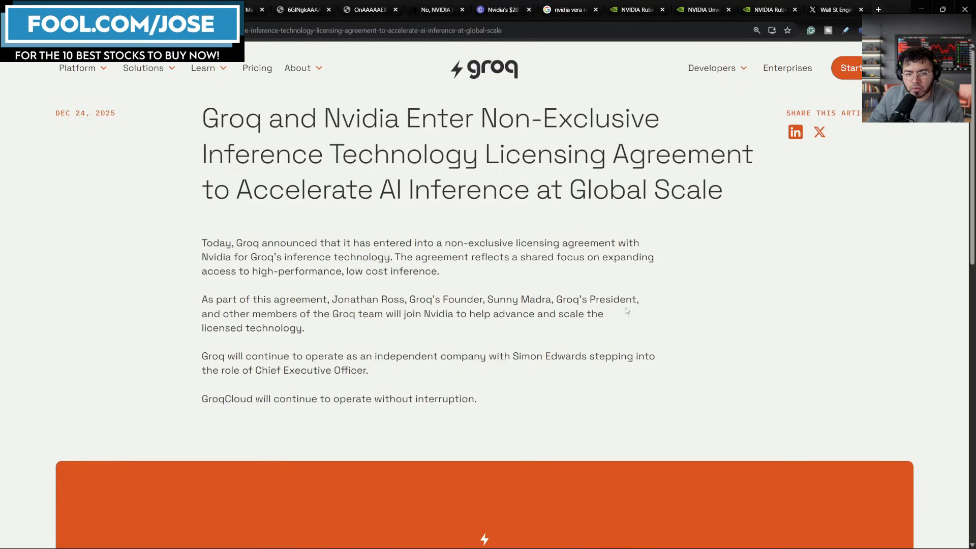
pyautogui.moveTo(382, 288)
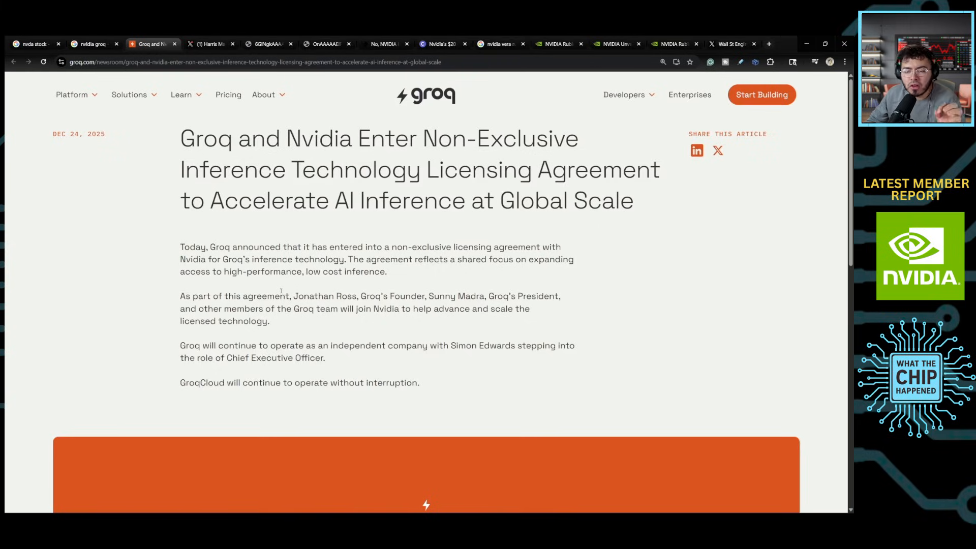
pyautogui.moveTo(176, 125)
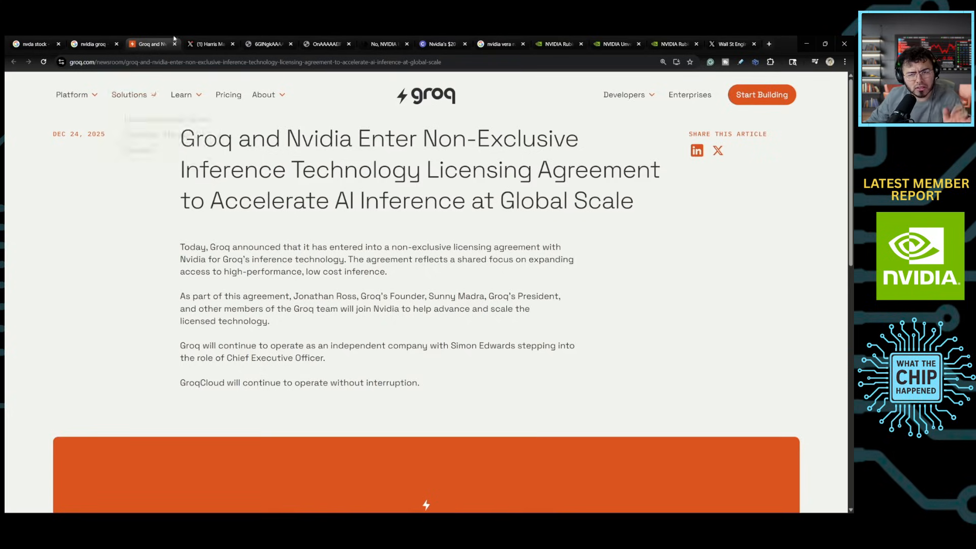
# Switch to the Harris Market Trends X post listing analyst Nvidia price targets on the Groq deal
pyautogui.click(212, 44)
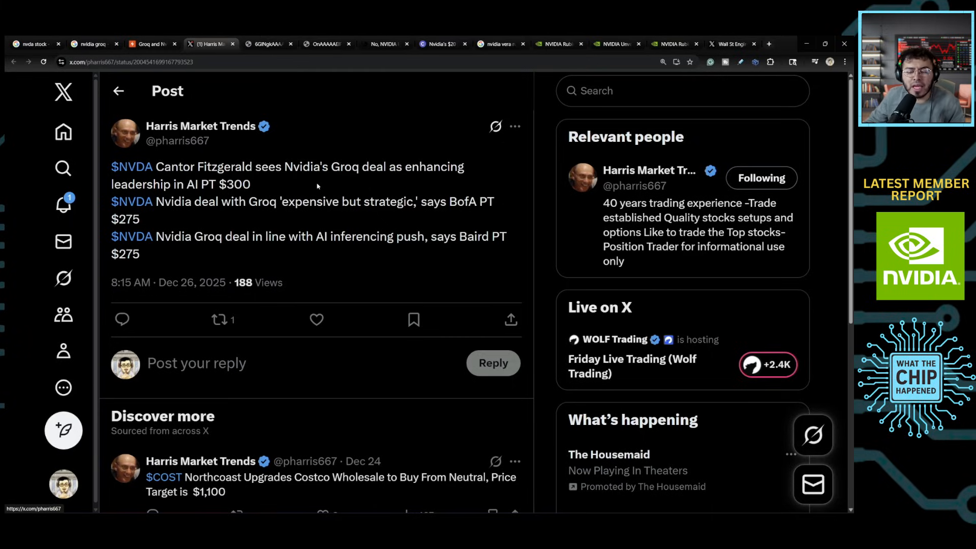
pyautogui.moveTo(297, 218)
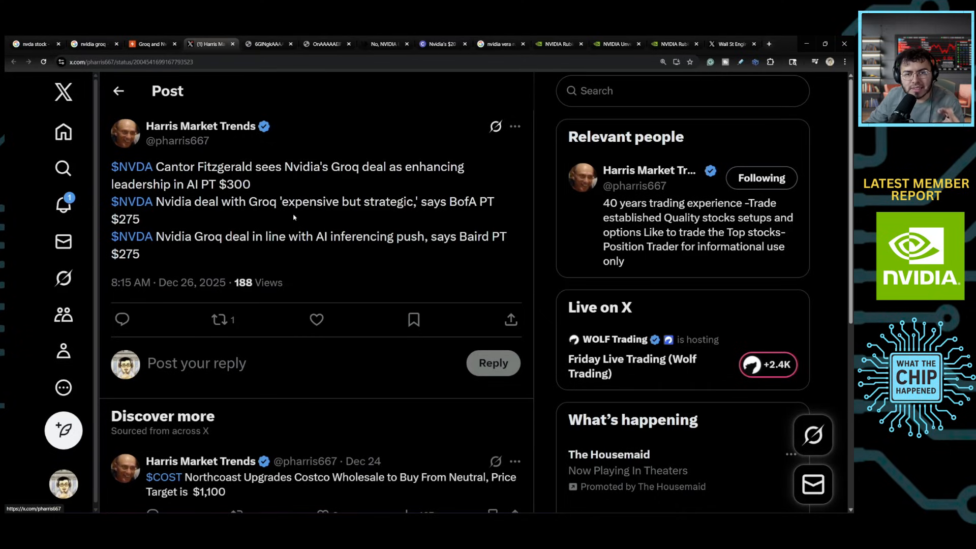
pyautogui.moveTo(97, 250)
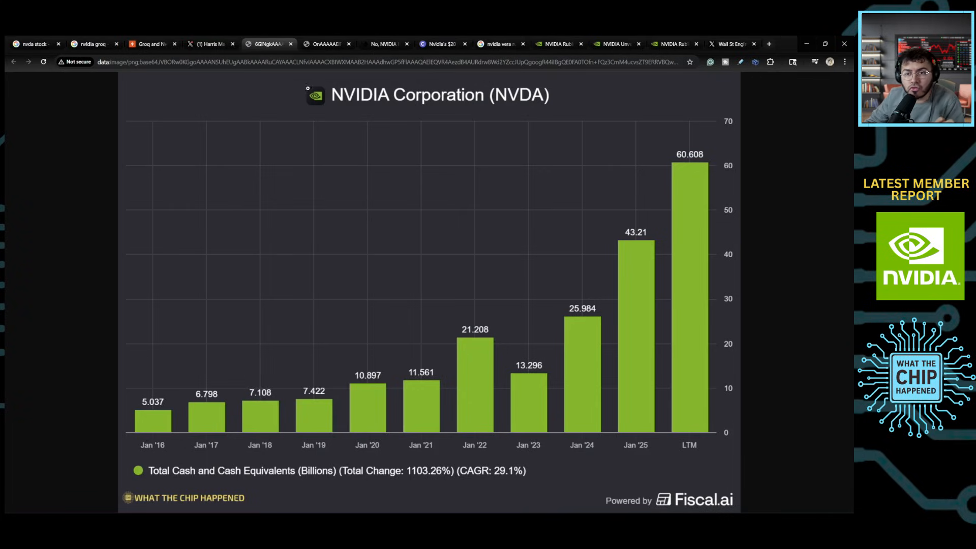
# Switch to the tab showing NVIDIA's cash chart on the way to the free cash flow chart
pyautogui.click(331, 43)
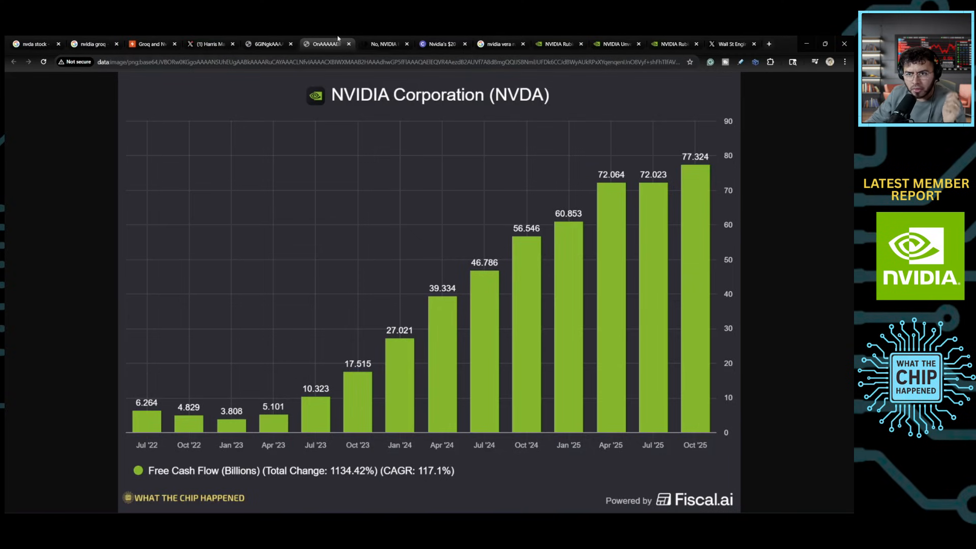
pyautogui.click(390, 44)
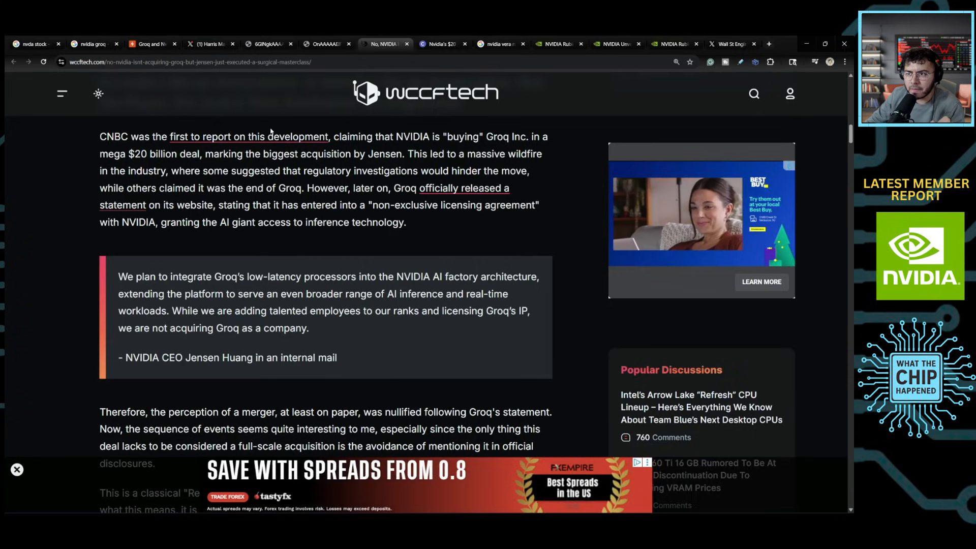
pyautogui.moveTo(234, 140)
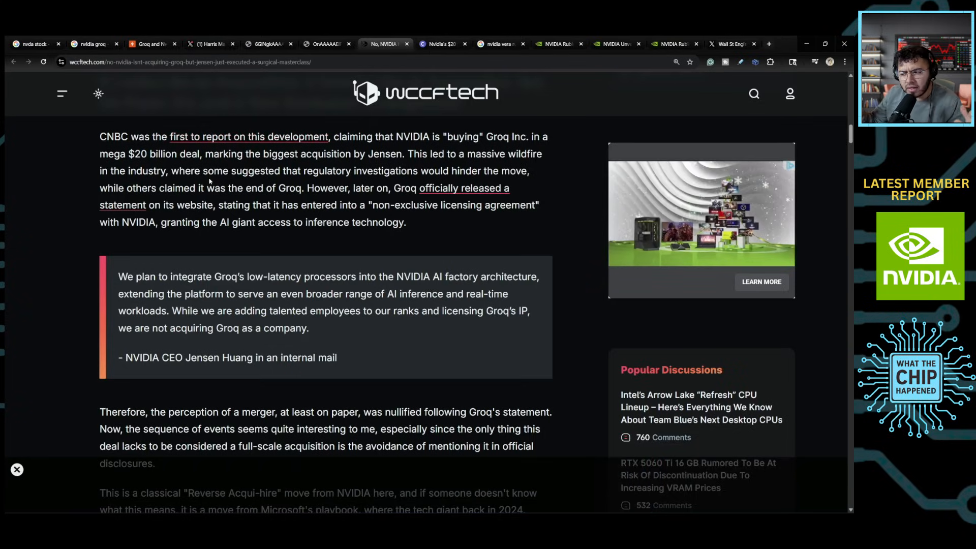
pyautogui.click(561, 44)
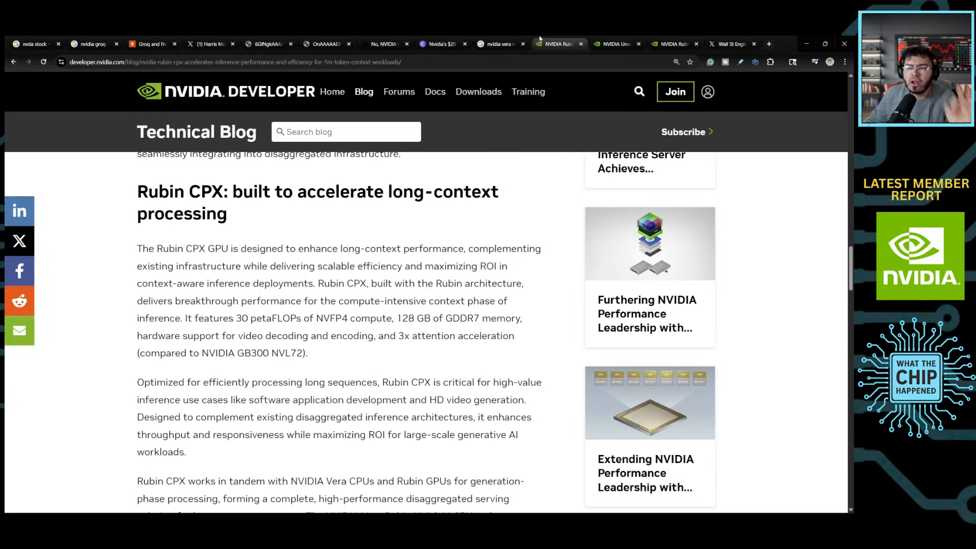
pyautogui.moveTo(490, 88)
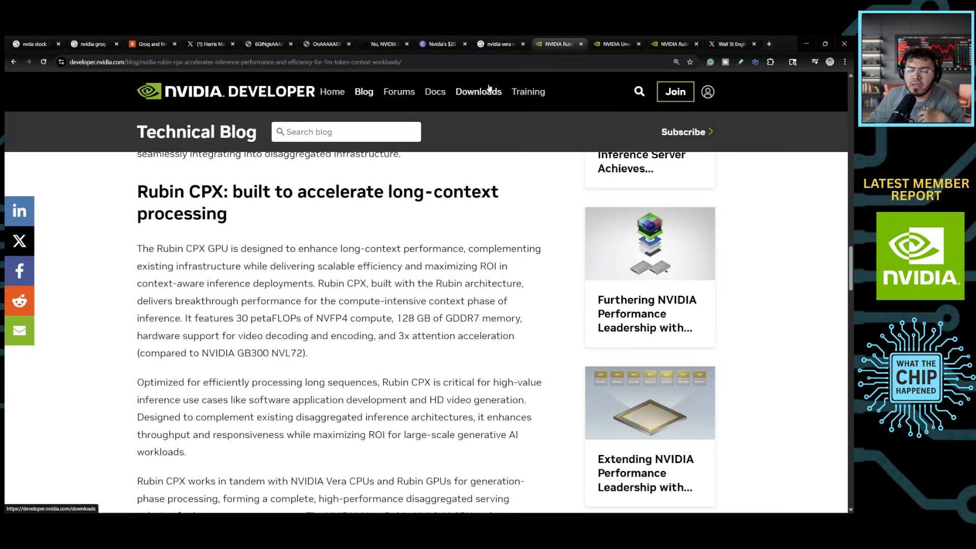
pyautogui.moveTo(487, 90)
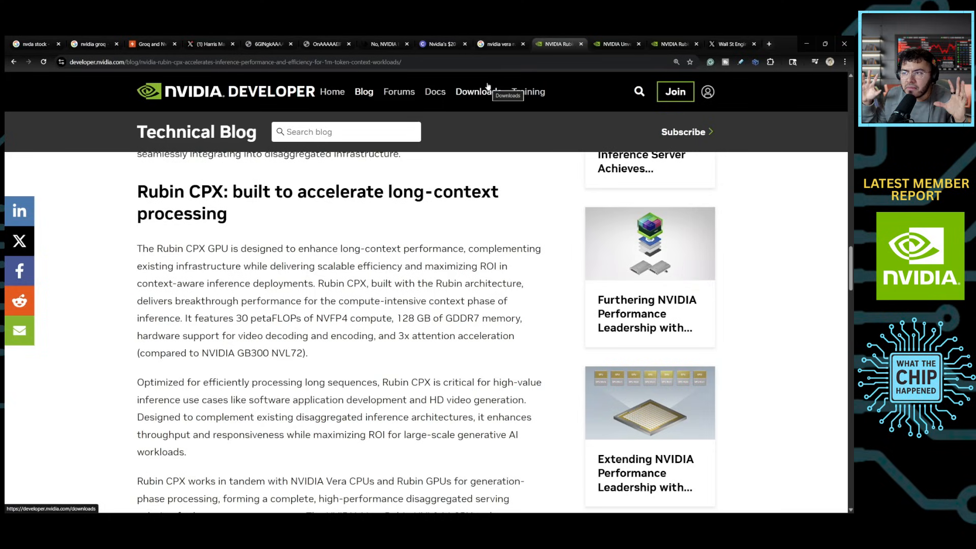
pyautogui.moveTo(545, 59)
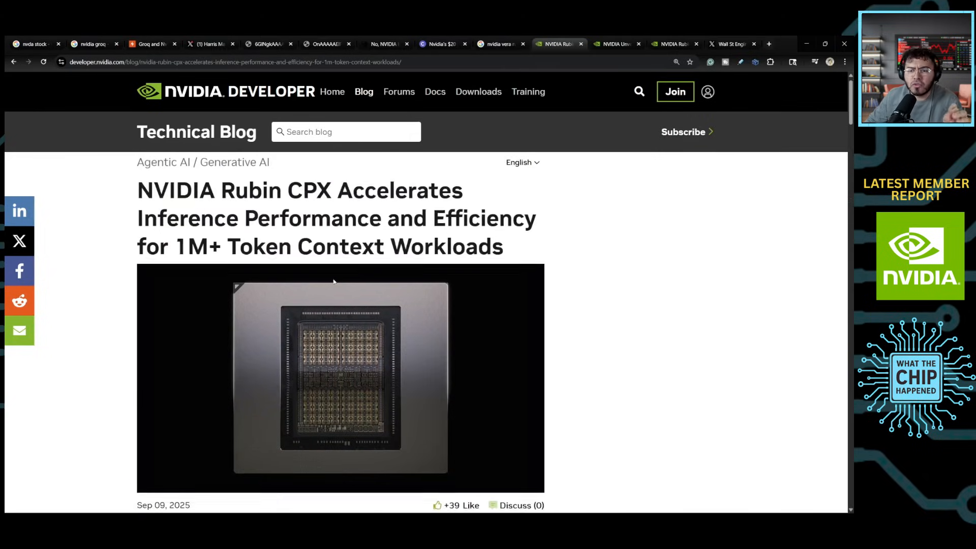
# Return to the blog post top, then show Figure 2 of the Vera Rubin NVL144 CPX rack and compute tray
pyautogui.scroll(3)
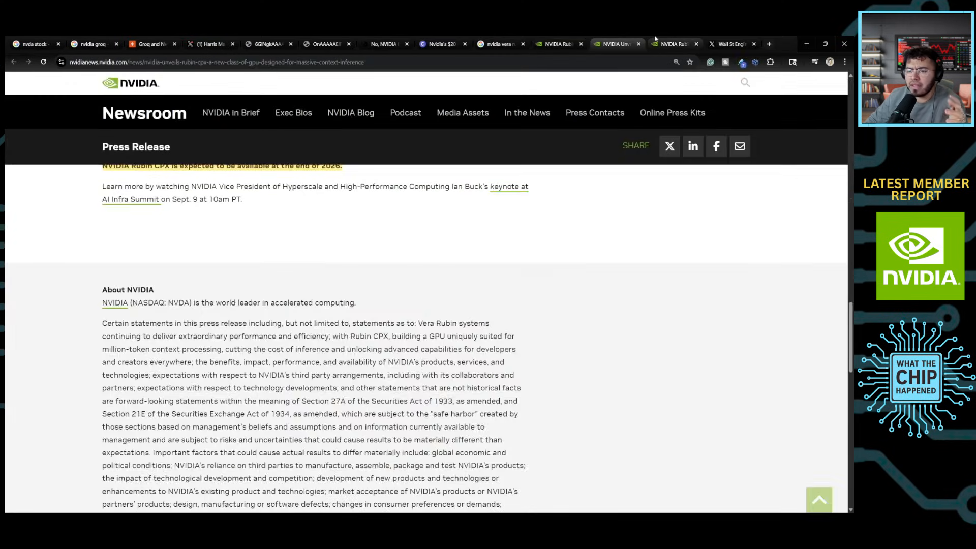
pyautogui.click(673, 44)
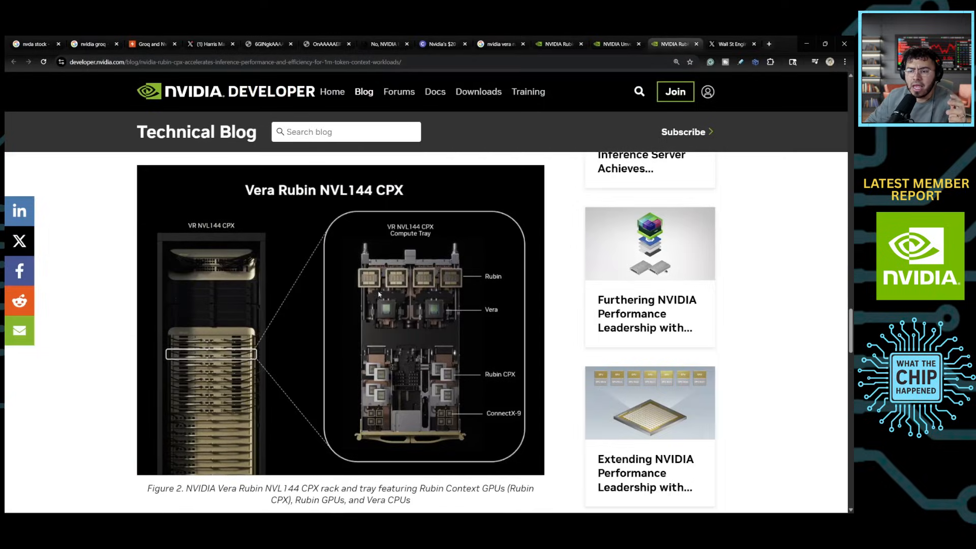
pyautogui.moveTo(347, 315)
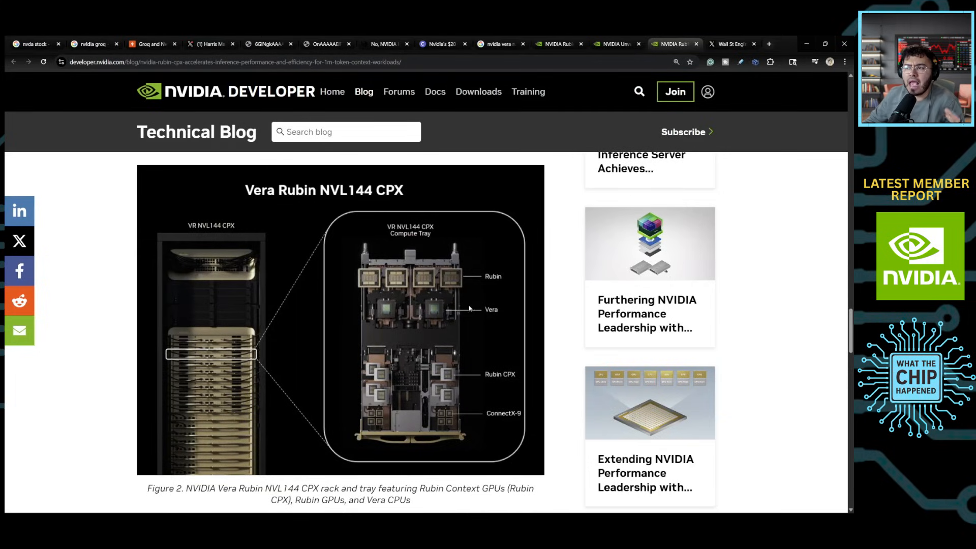
pyautogui.moveTo(474, 296)
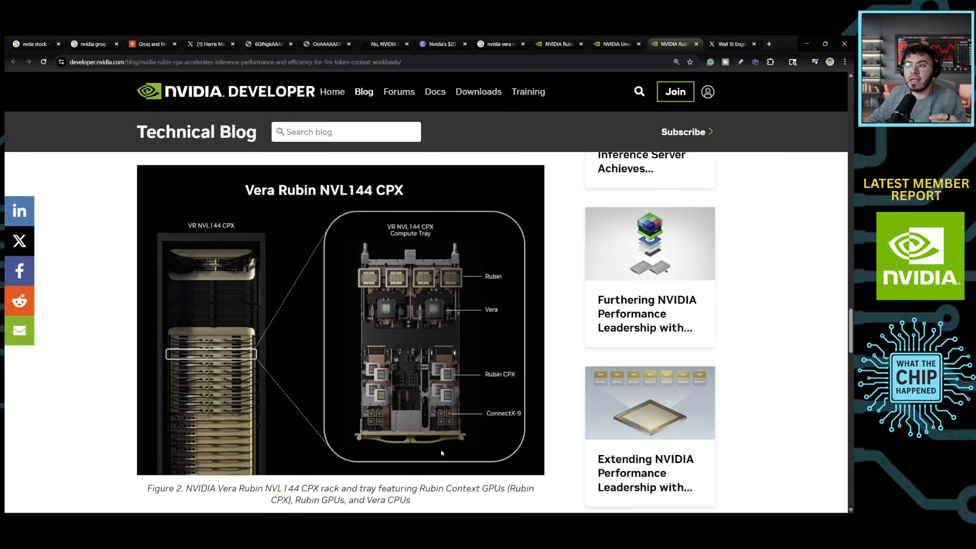
# Switch to the What The Chip Happened Groq deal post and read down to the CPX-versus-LPU comparison
pyautogui.click(443, 44)
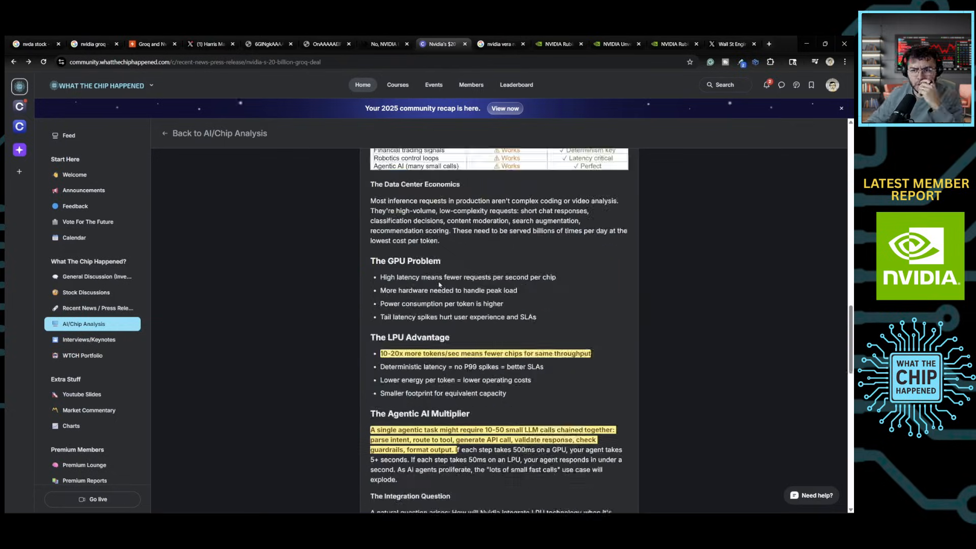
pyautogui.scroll(-3)
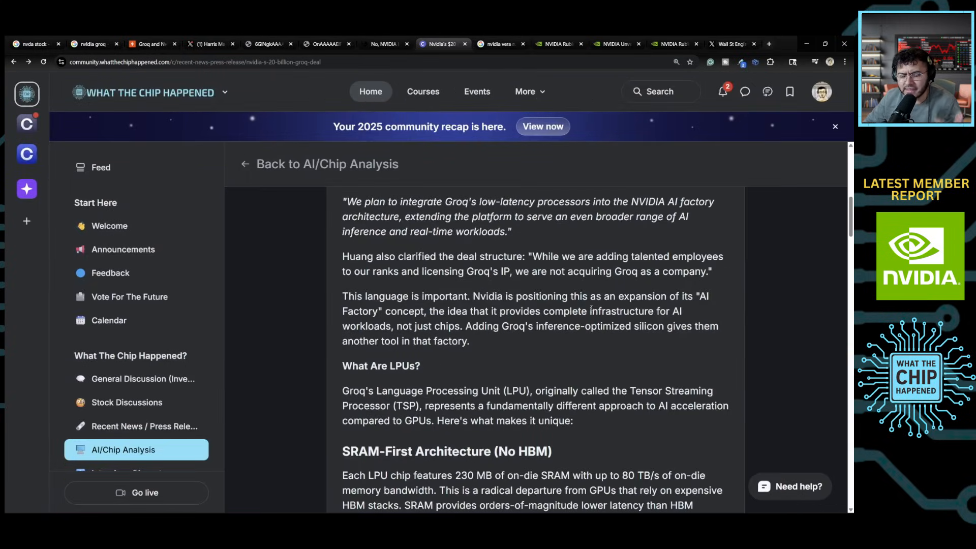
pyautogui.moveTo(335, 357)
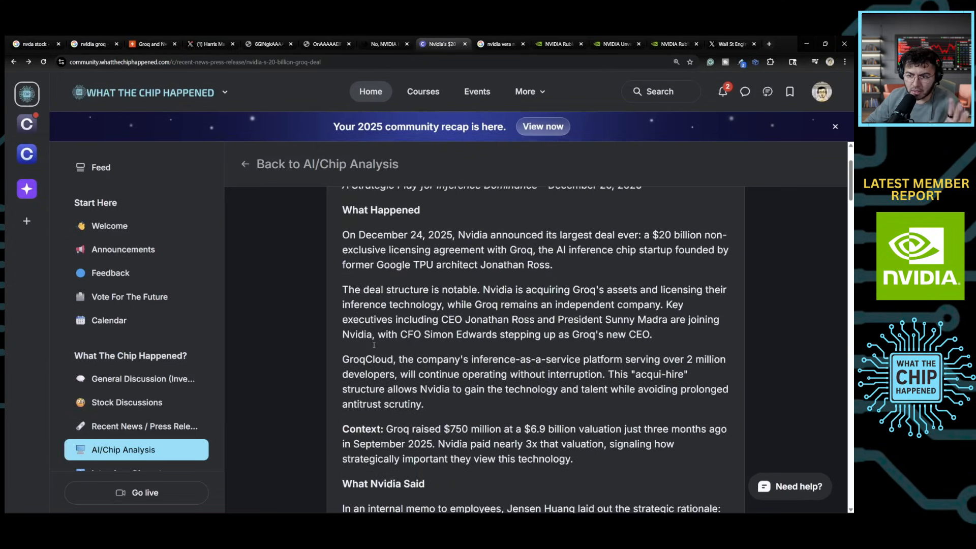
pyautogui.scroll(-3)
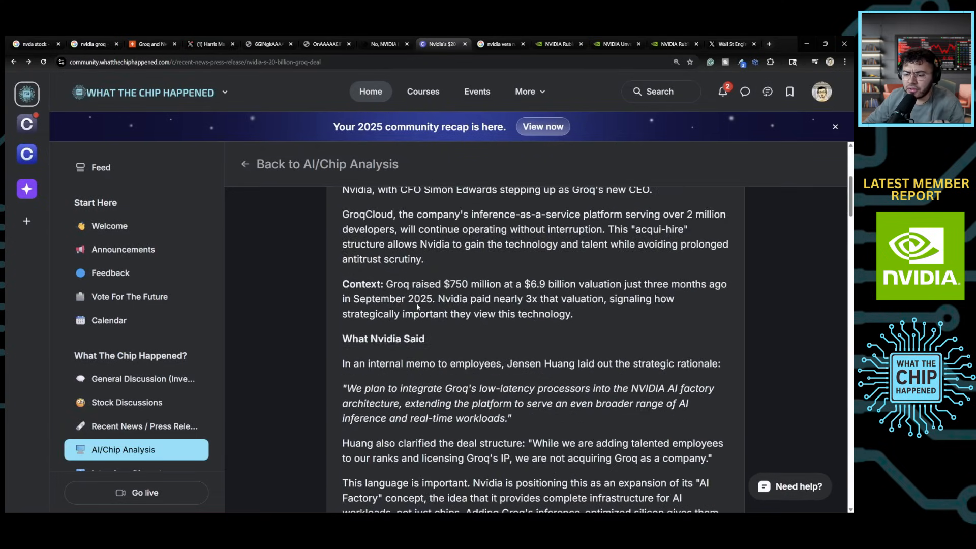
pyautogui.scroll(-3)
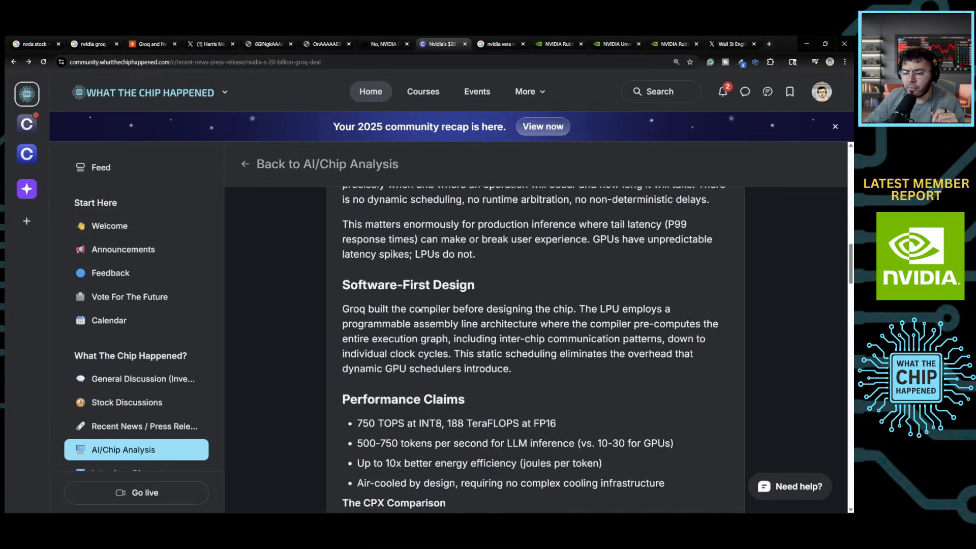
pyautogui.scroll(-3)
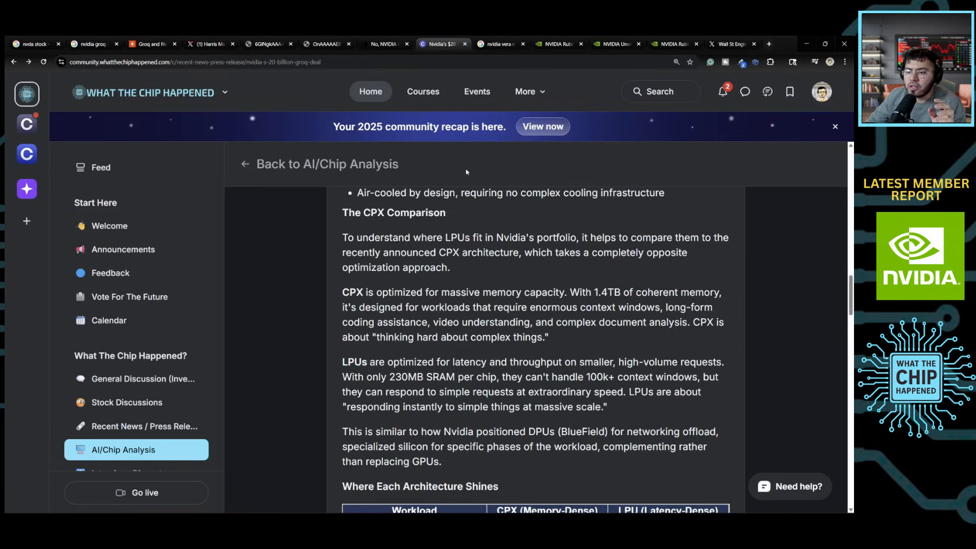
# Switch back to the NVIDIA blog post on Rubin CPX accelerating 1M+ token context inference
pyautogui.click(555, 44)
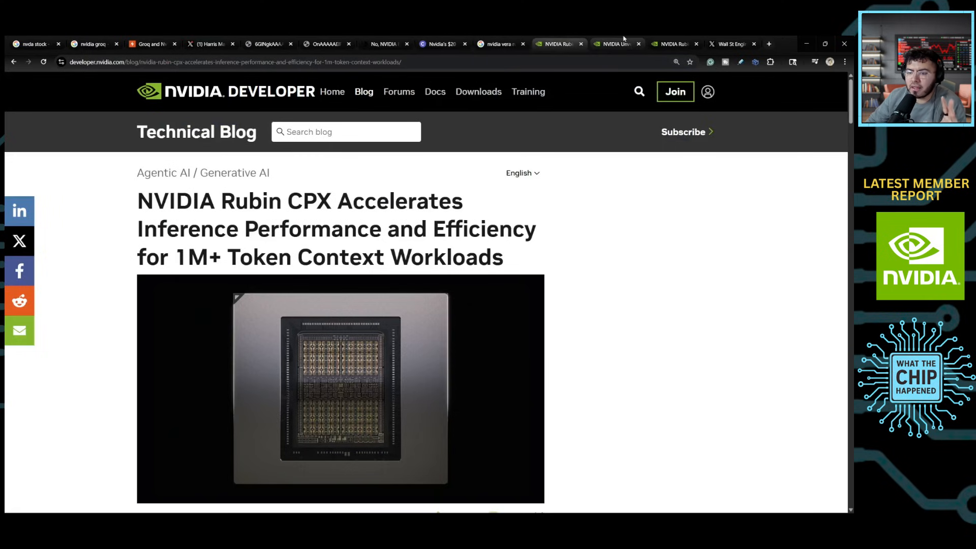
pyautogui.moveTo(317, 279)
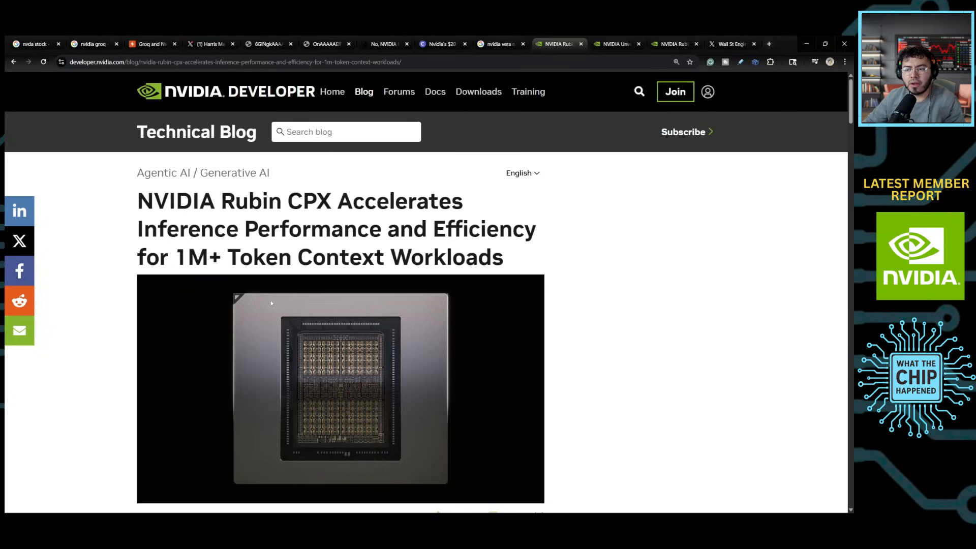
pyautogui.moveTo(244, 317)
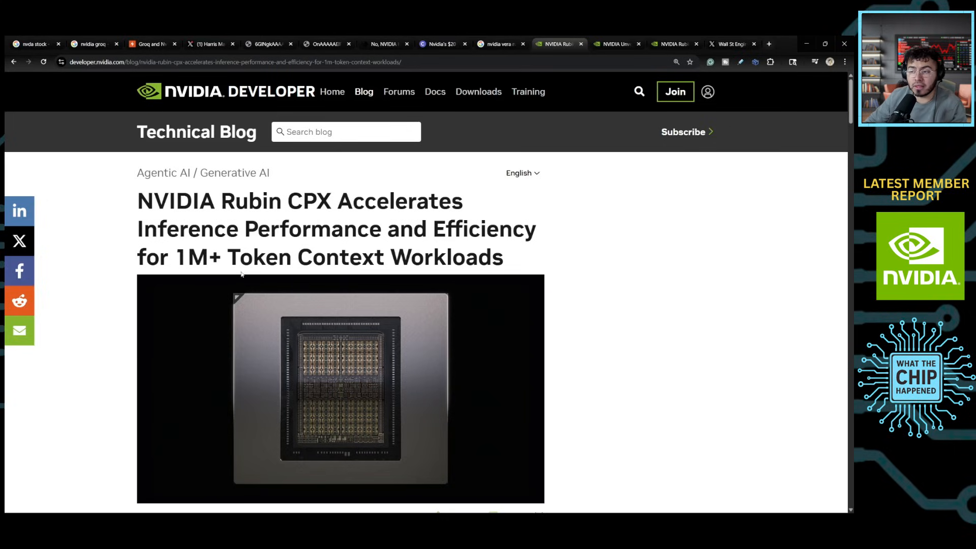
pyautogui.moveTo(232, 278)
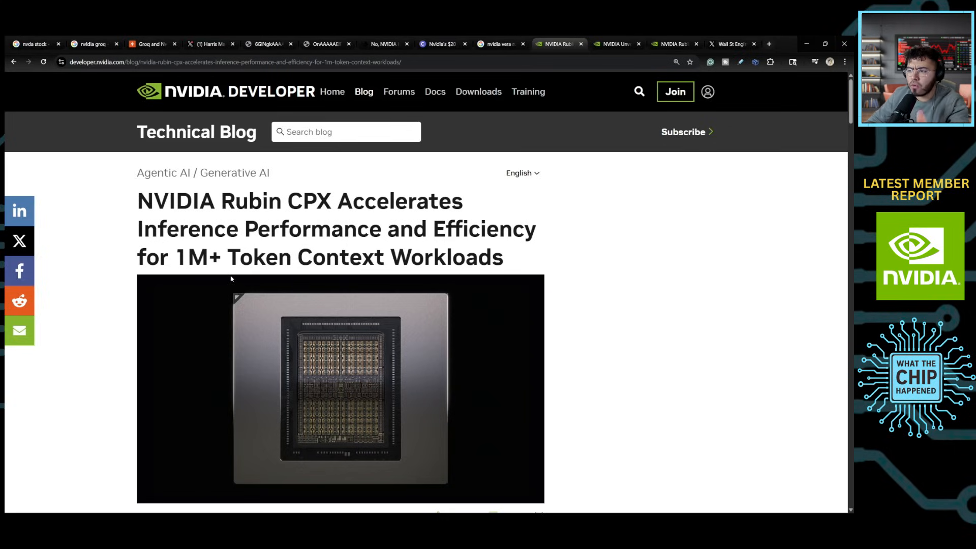
pyautogui.moveTo(197, 308)
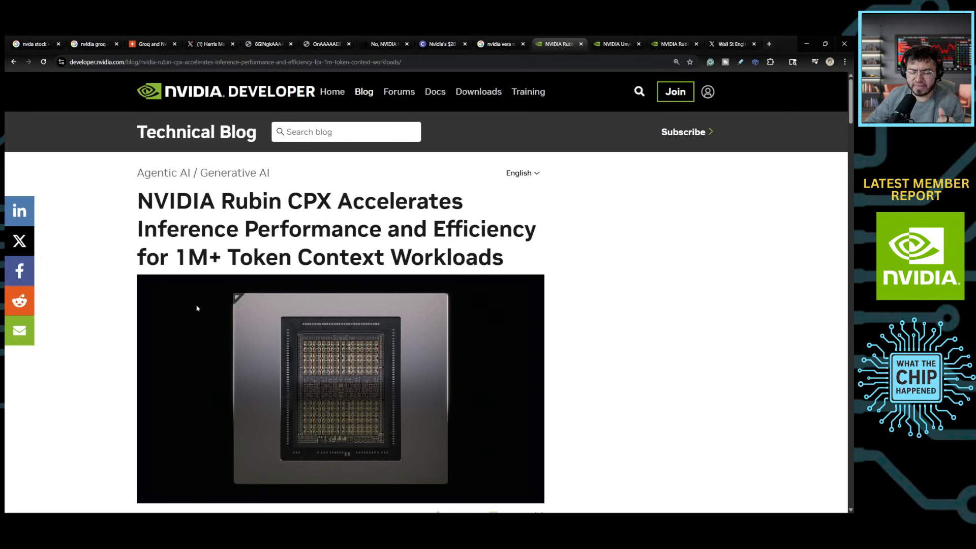
pyautogui.moveTo(420, 158)
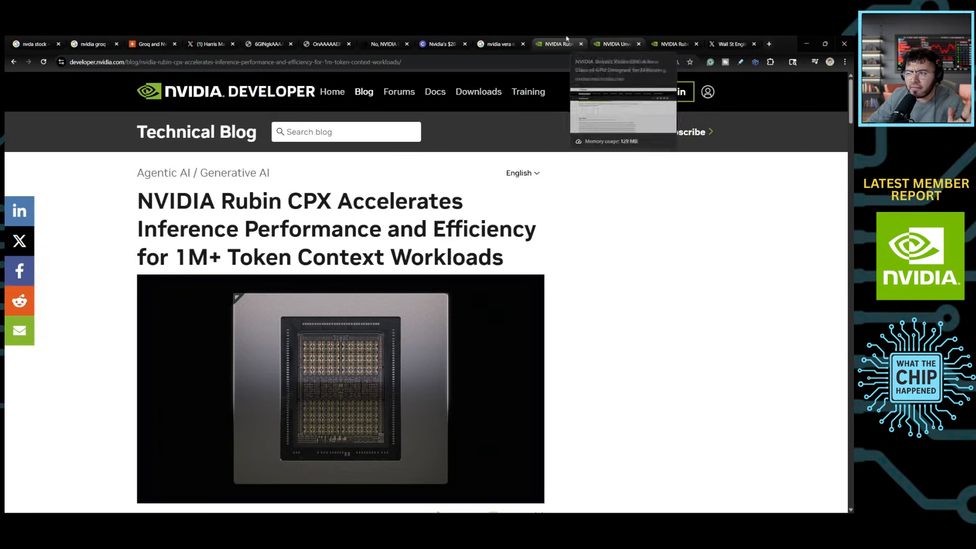
pyautogui.moveTo(616, 39)
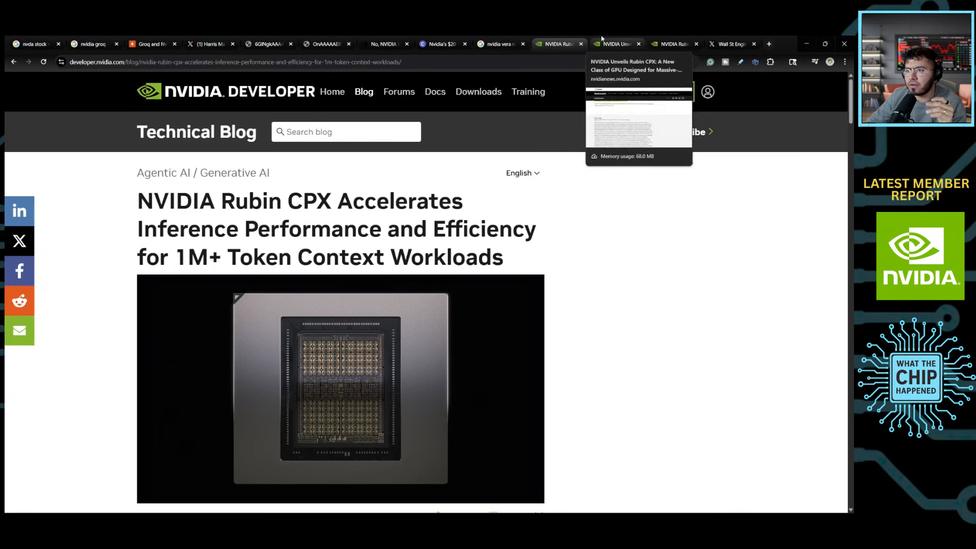
# Return to the Groq deal analysis post and scroll up to the Where Each Architecture Shines table
pyautogui.click(439, 43)
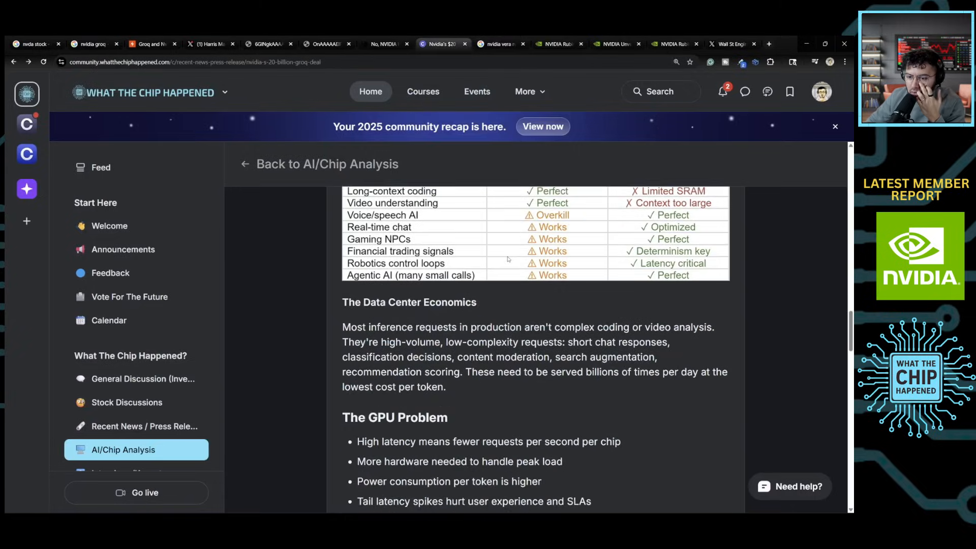
pyautogui.scroll(3)
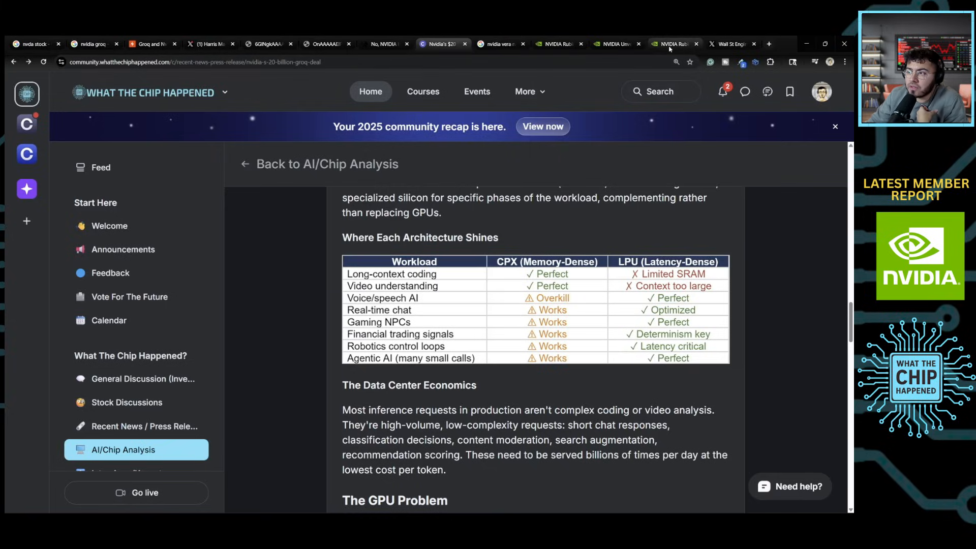
# View the Vera Rubin NVL144 CPX figure tab, then return to the Groq deal post's CPX-versus-LPU table
pyautogui.click(672, 44)
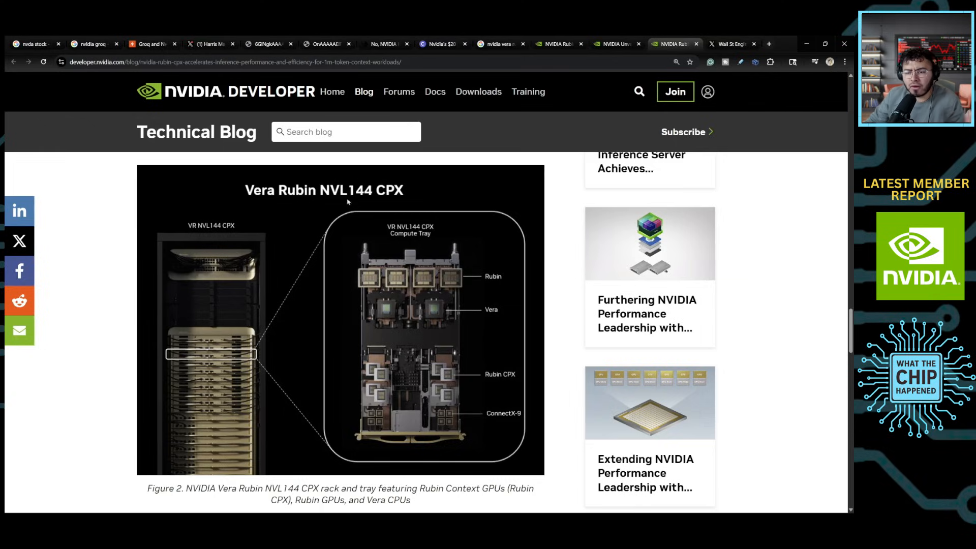
pyautogui.moveTo(486, 276)
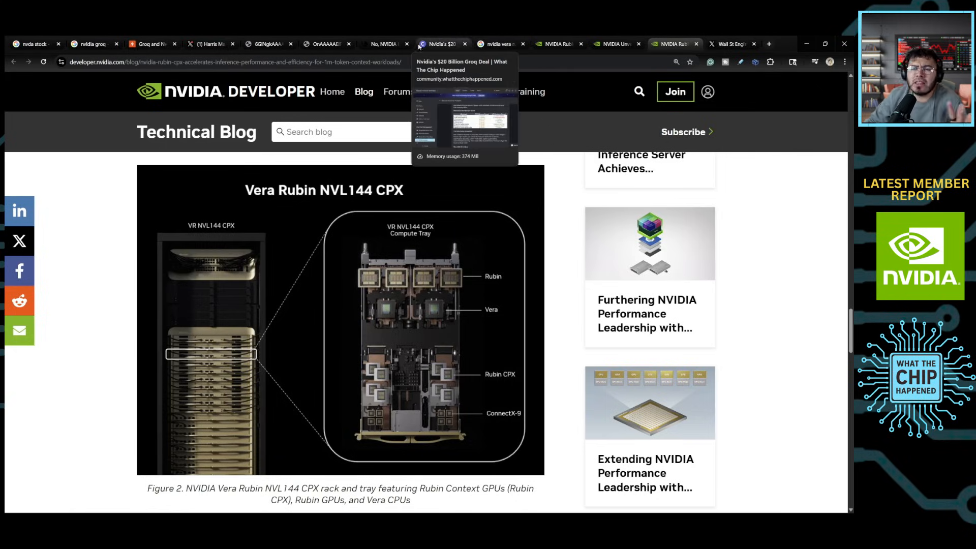
pyautogui.moveTo(358, 94)
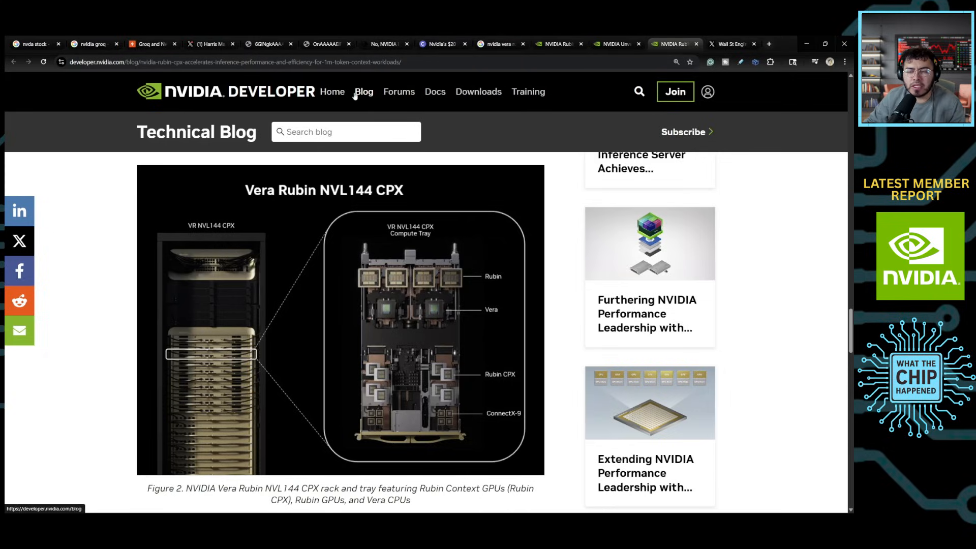
pyautogui.moveTo(356, 93)
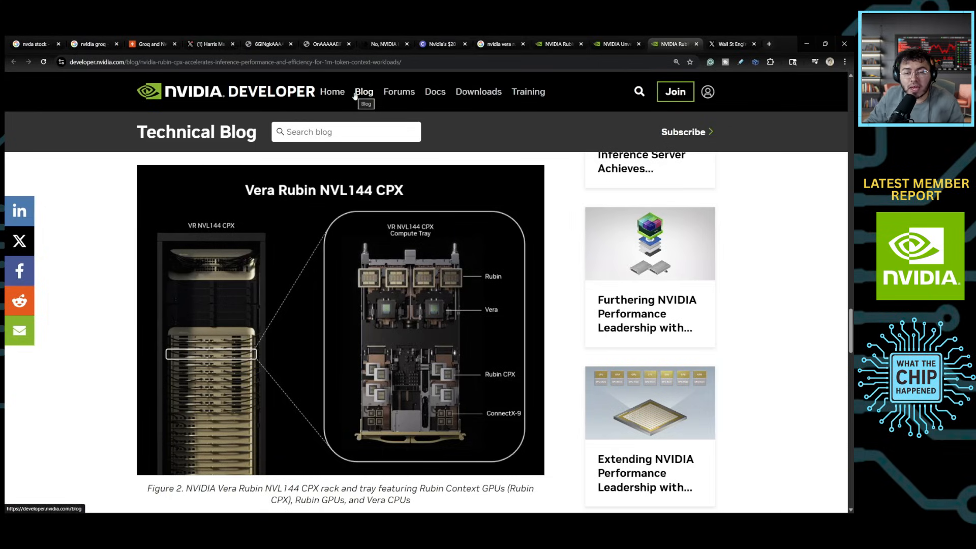
pyautogui.moveTo(331, 100)
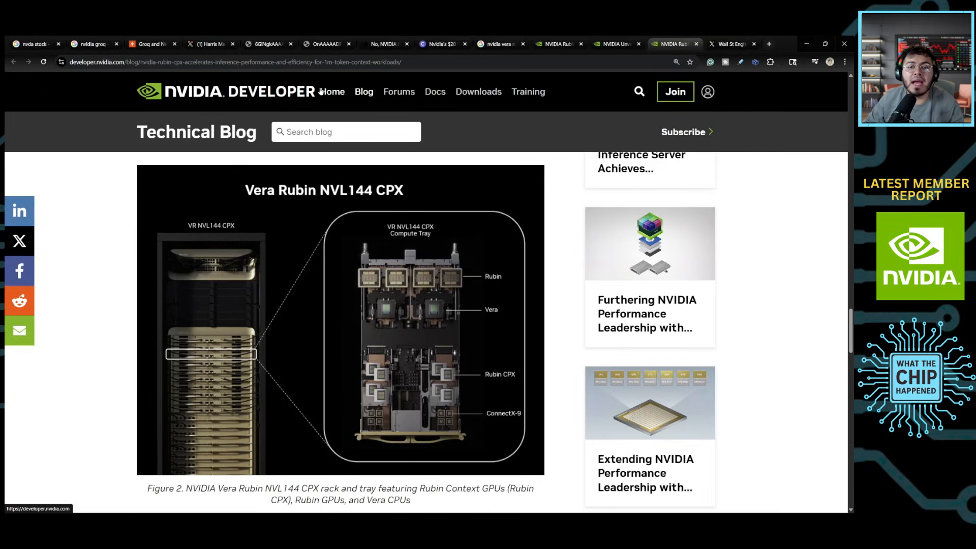
pyautogui.moveTo(284, 112)
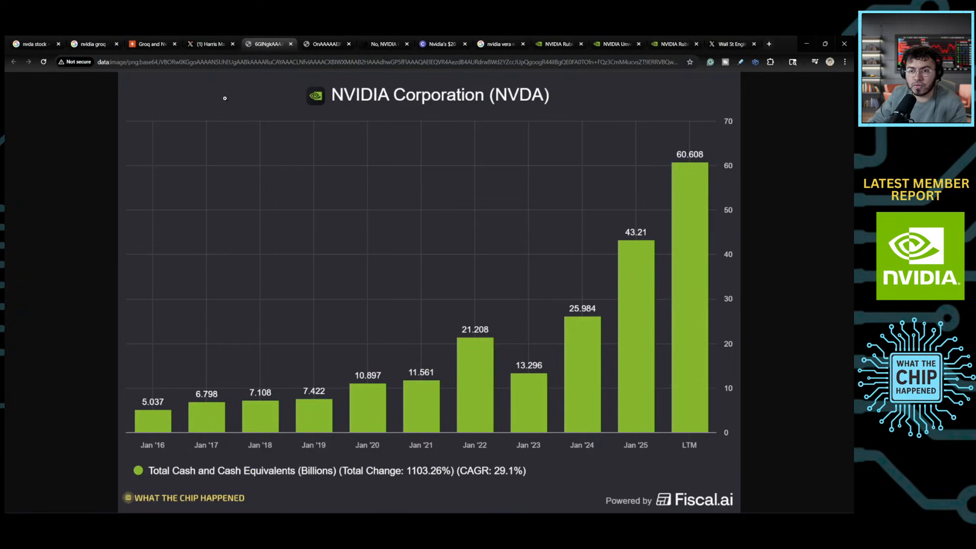
pyautogui.click(441, 44)
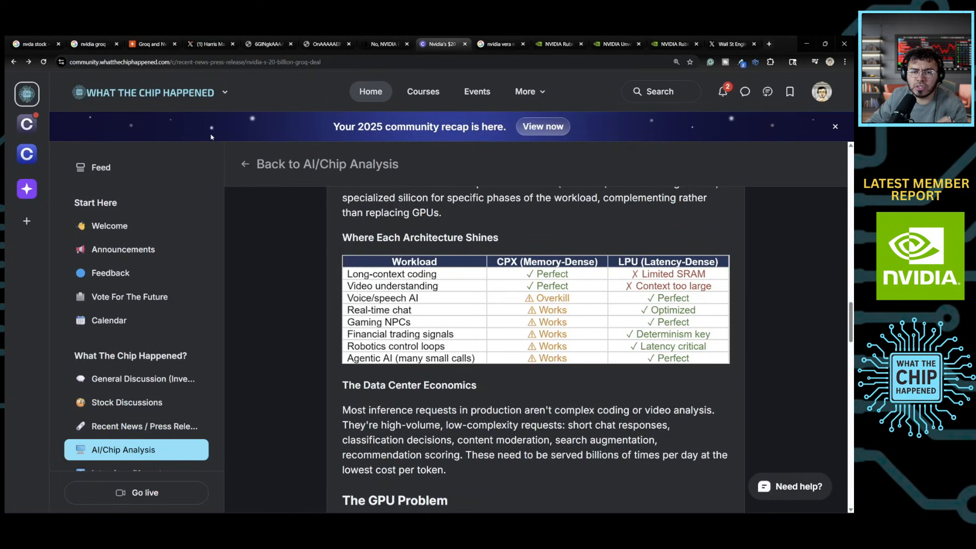
pyautogui.moveTo(219, 132)
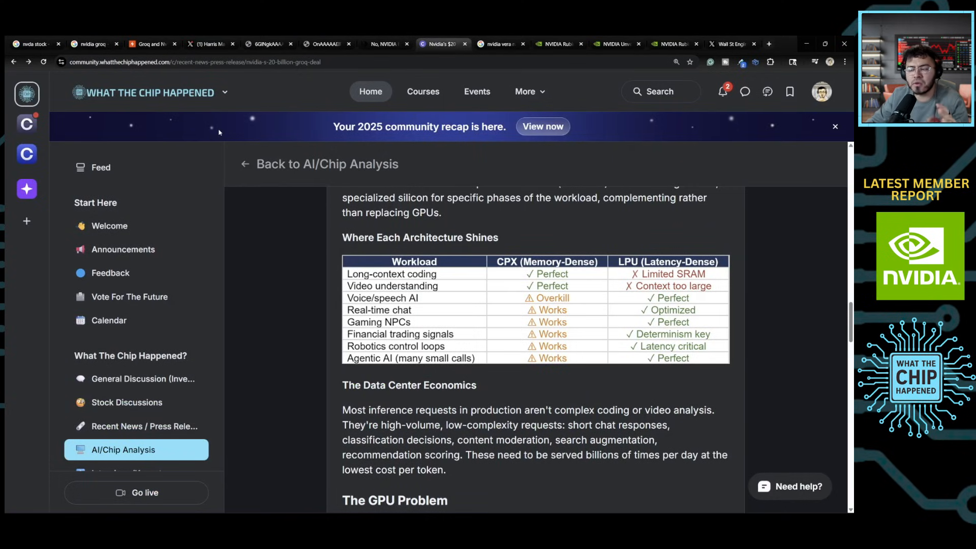
pyautogui.moveTo(231, 144)
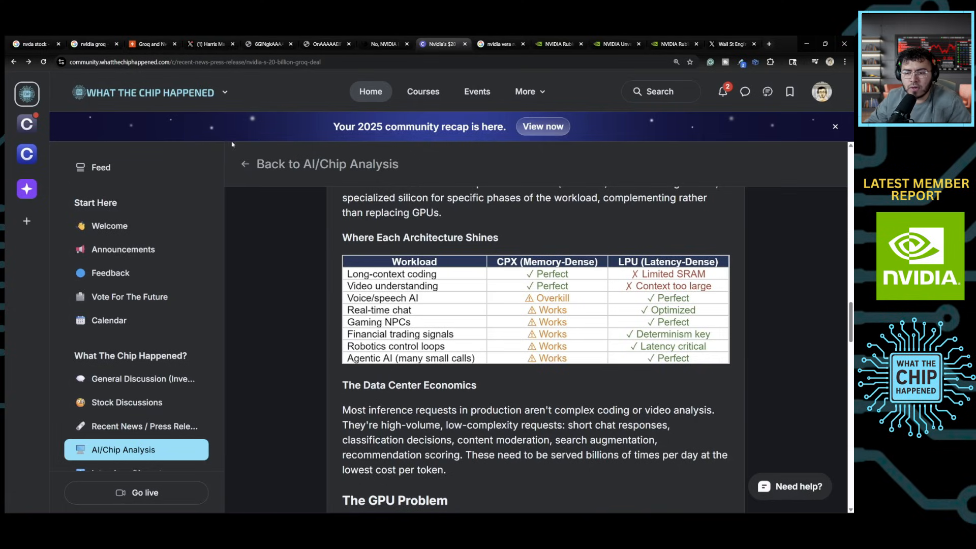